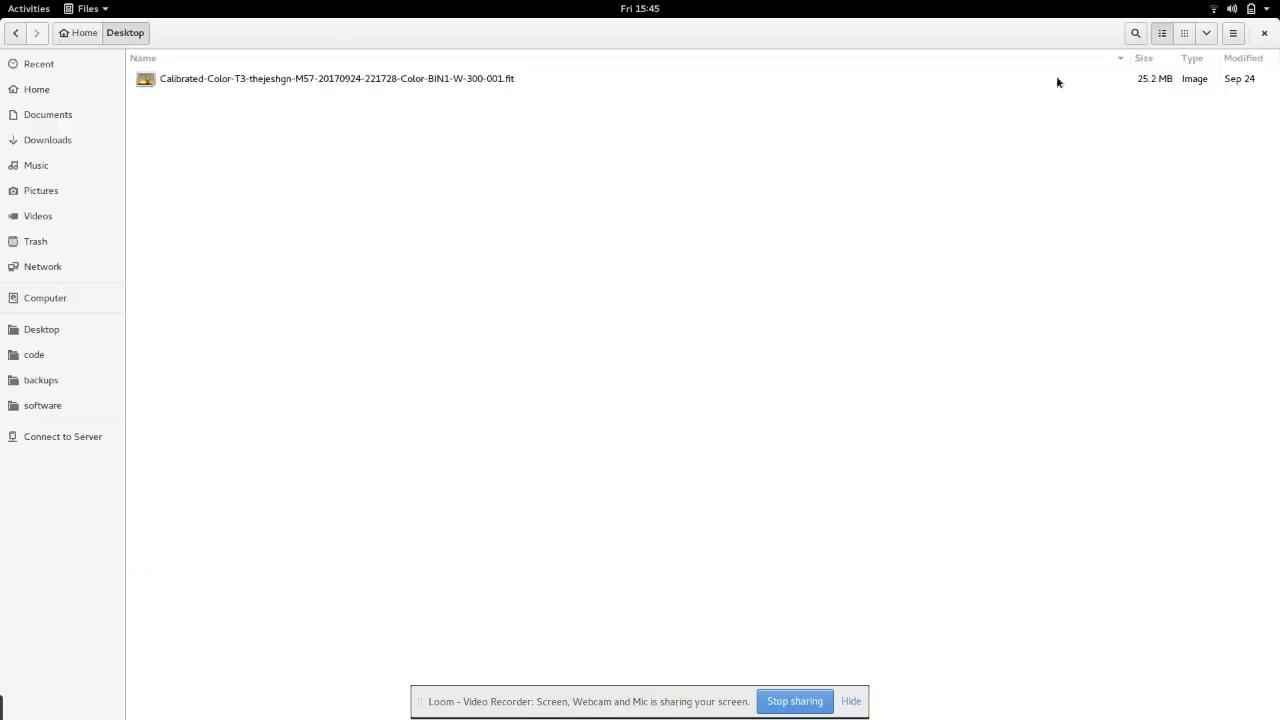
Step: Load the M57 FITS file from the desktop into GIMP with the default FITS options
double_click(336, 78)
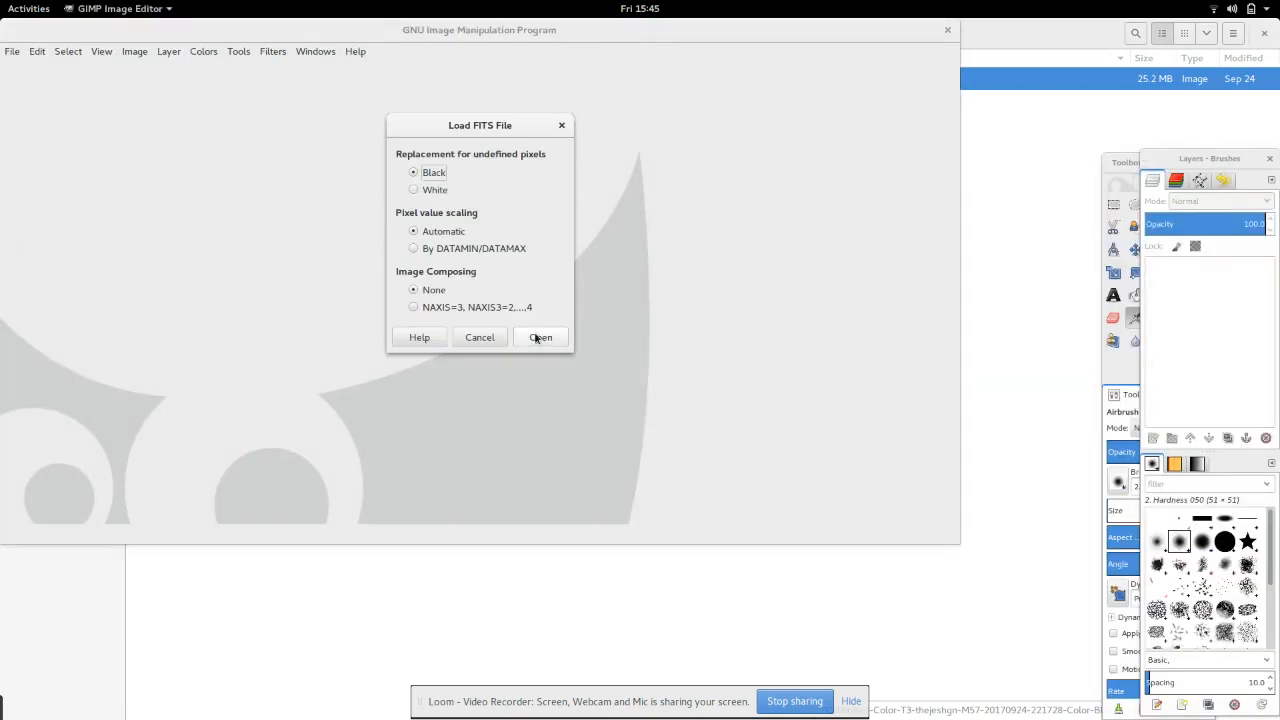
click(540, 336)
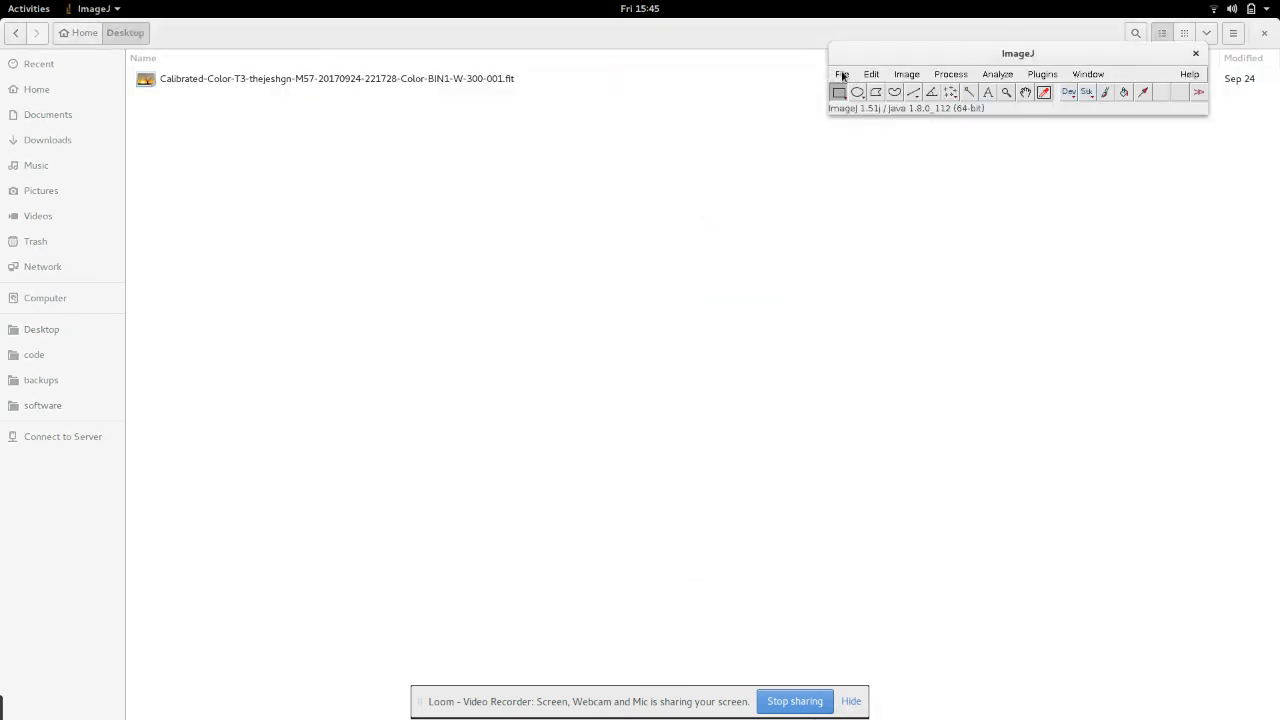
Step: Load the M57 .fit file from the Desktop as a three-slice 16-bit 2048x2048 stack
click(840, 72)
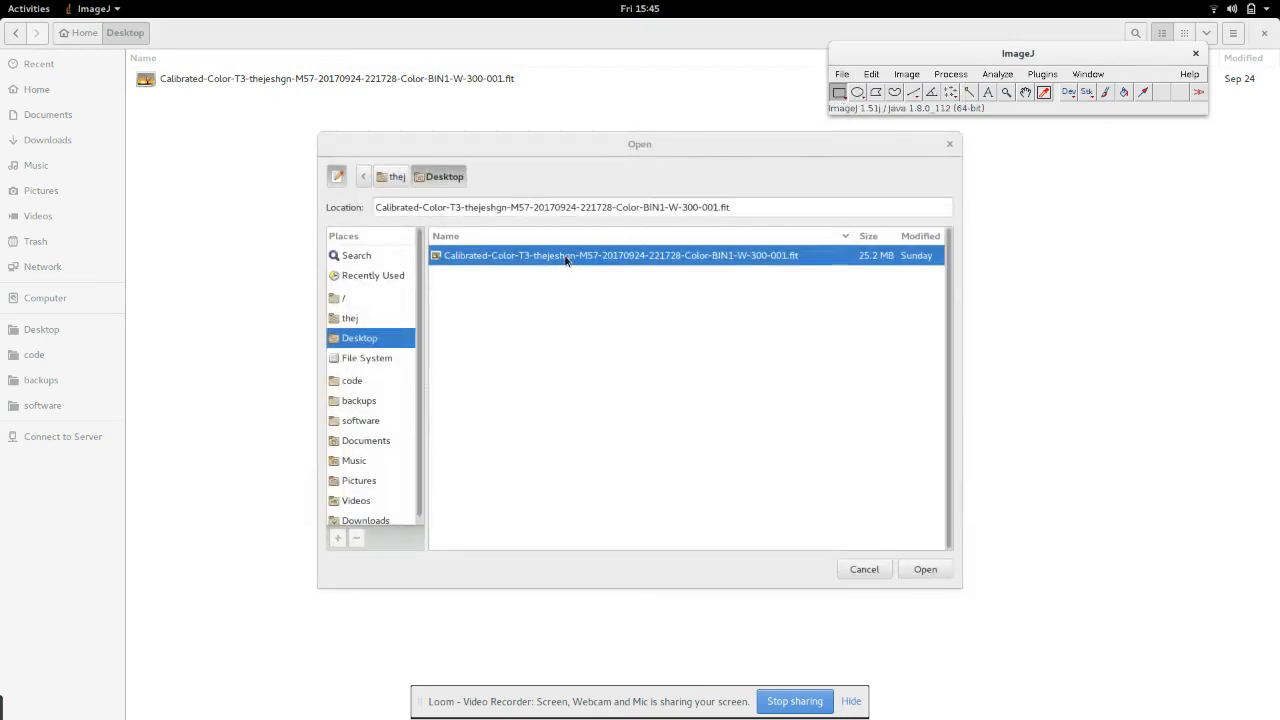
click(924, 568)
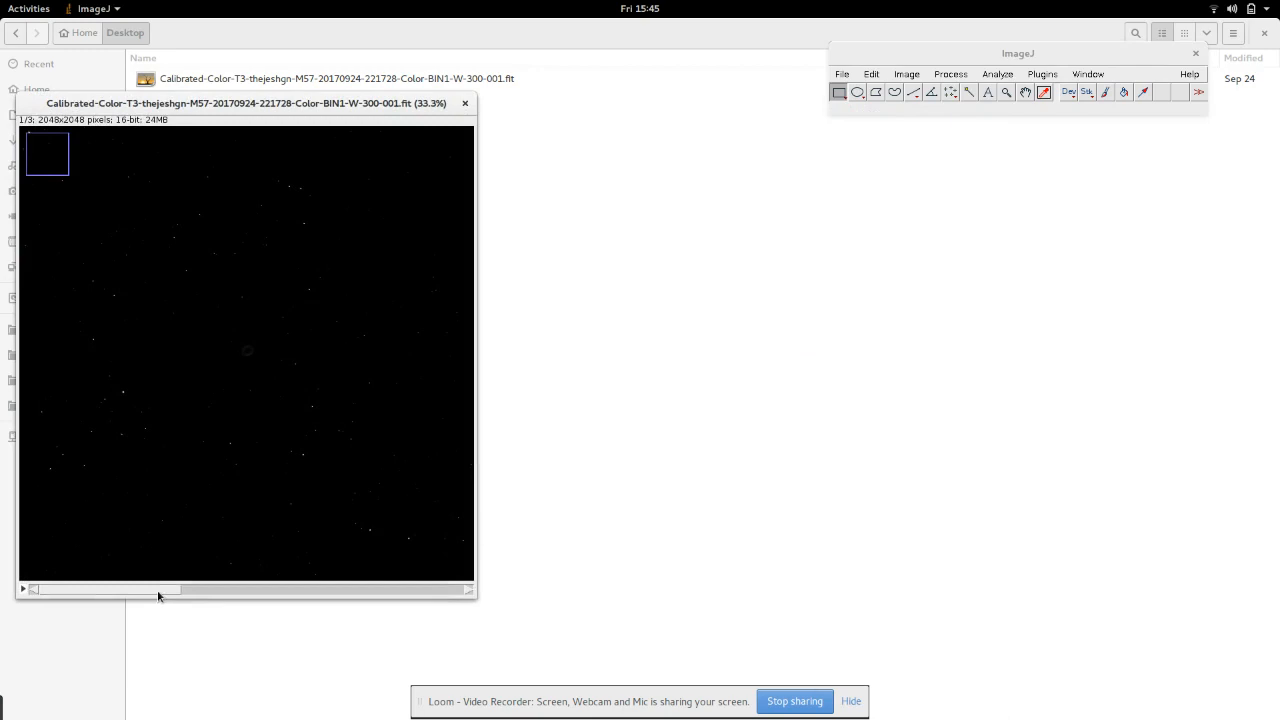
mouse_move(224, 600)
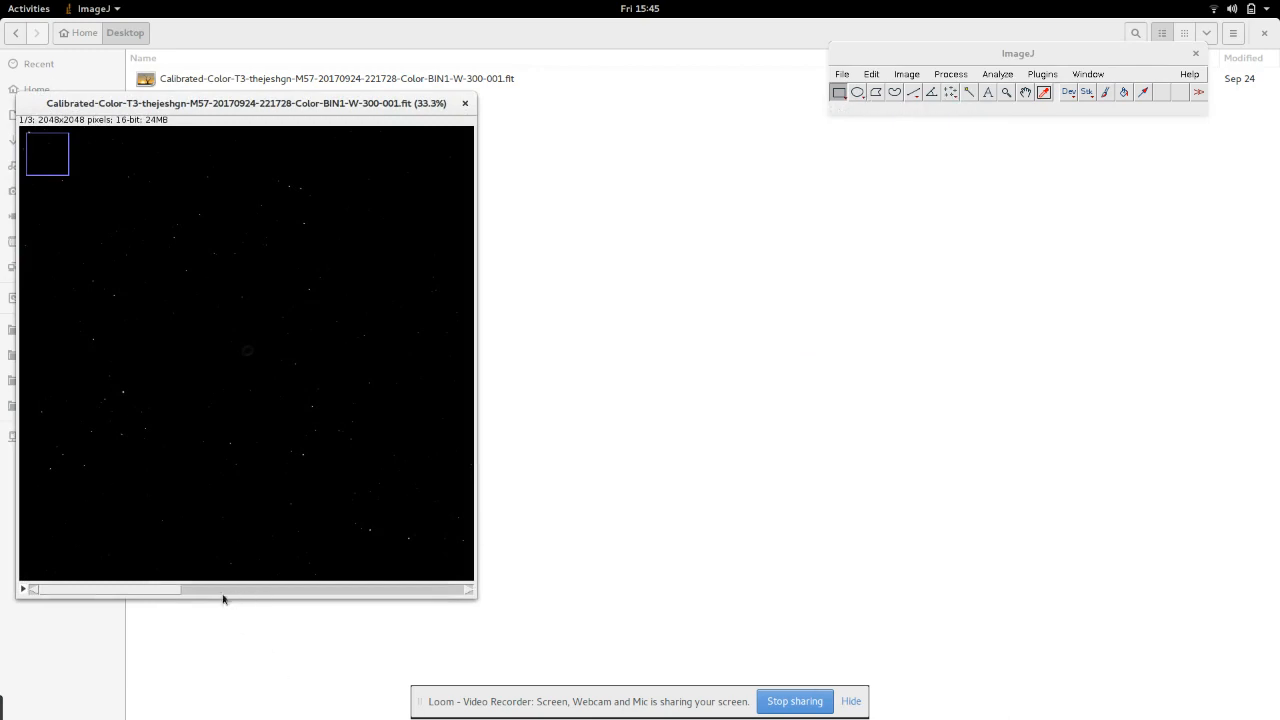
mouse_move(214, 608)
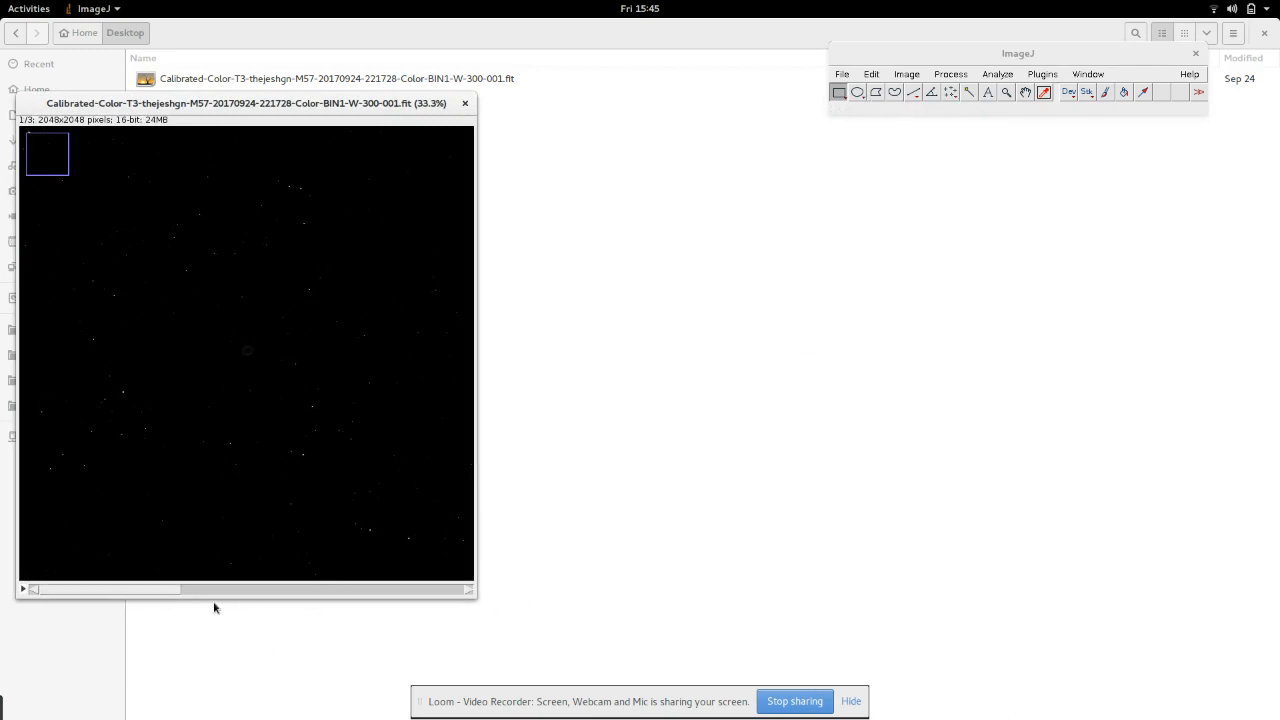
Step: Apply a Process > Math transform to all 3 slices, revealing the faint stars and nebula
click(950, 72)
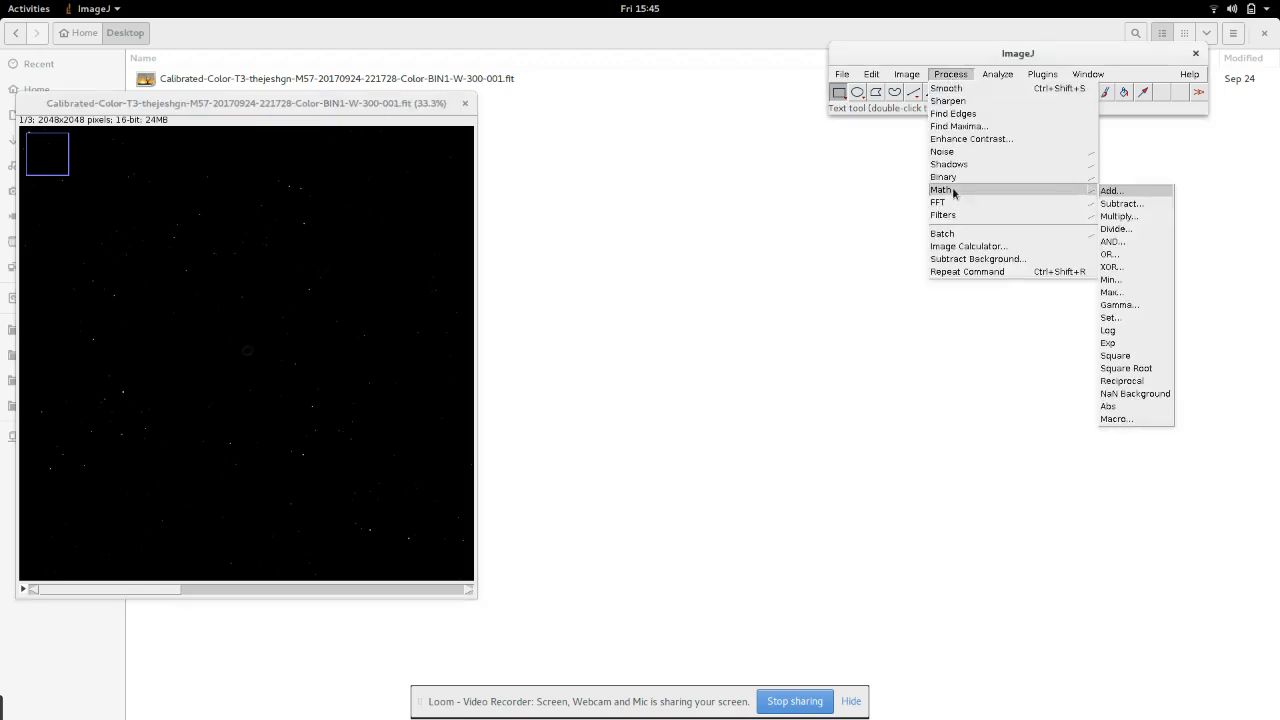
click(1110, 192)
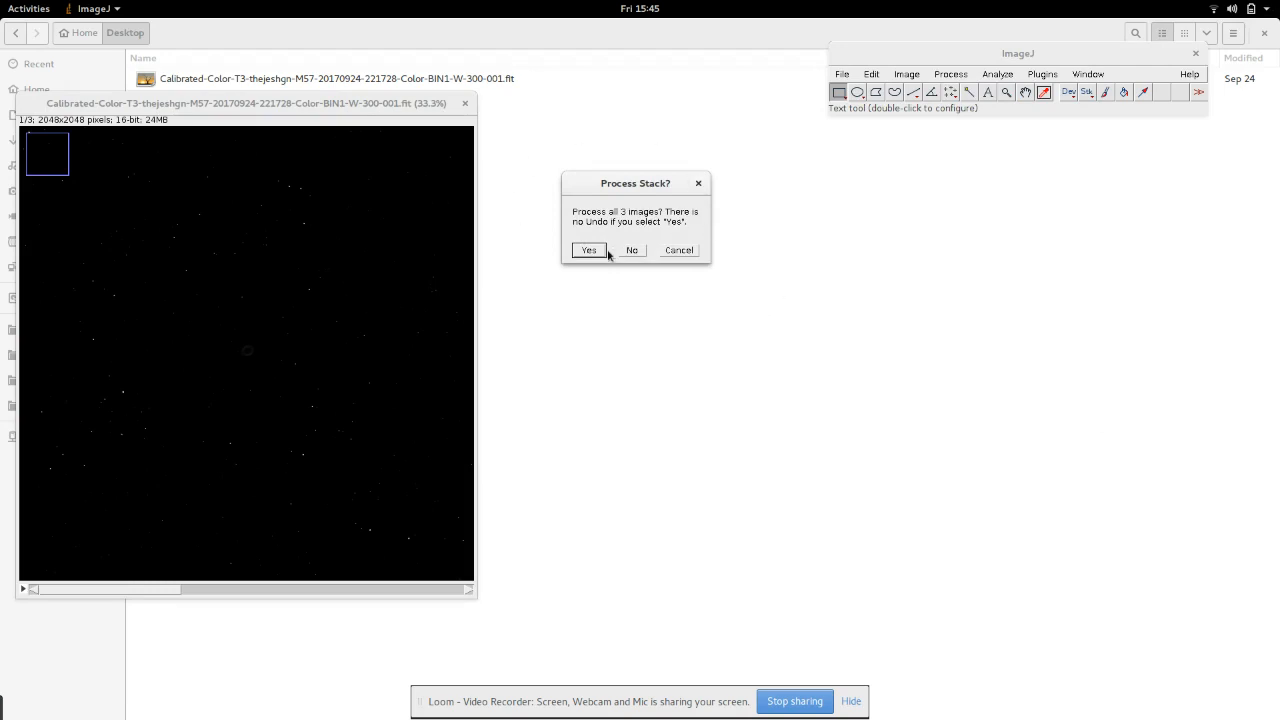
click(588, 250)
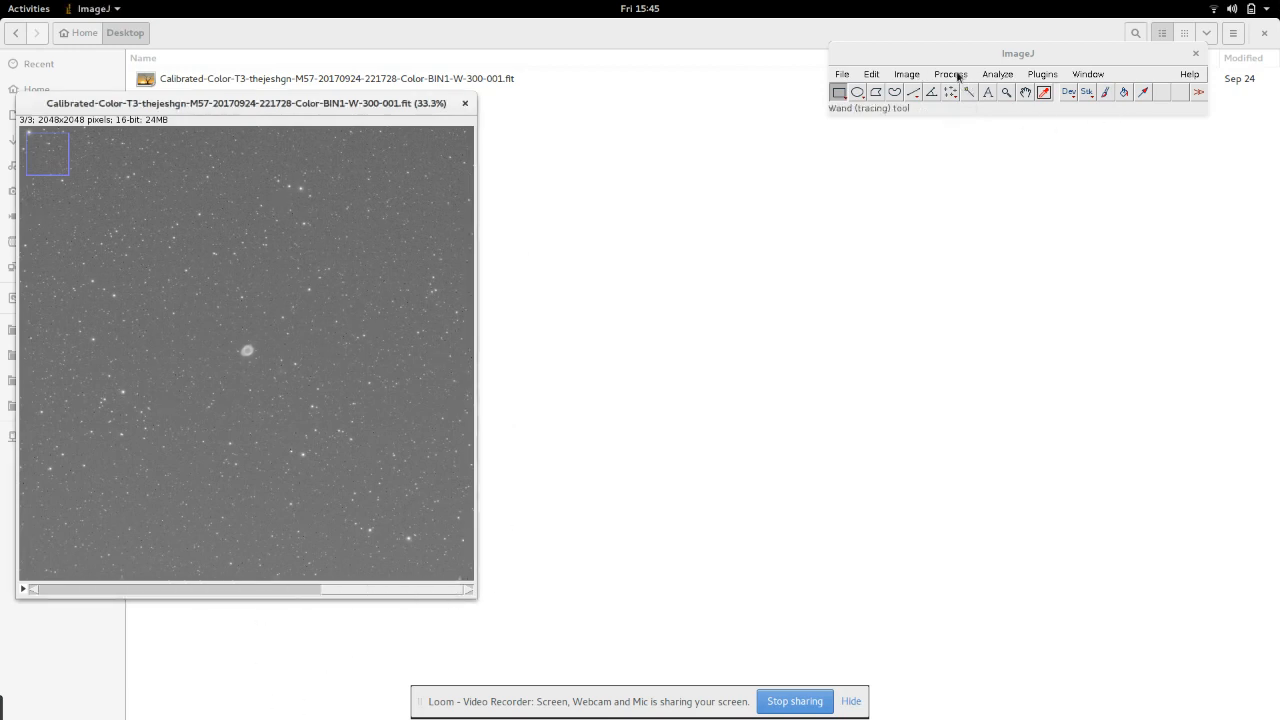
Step: Enhance contrast with Normalize across all 3 slices so stars and nebula stand out
click(950, 72)
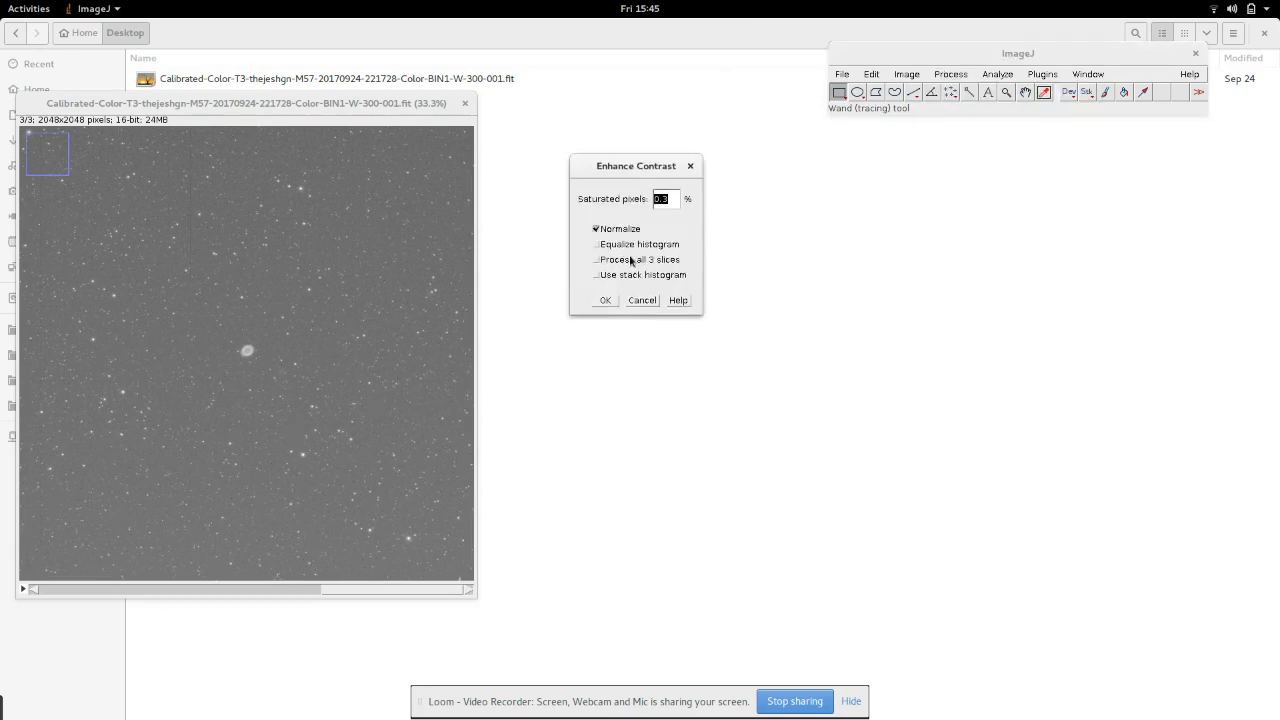
click(596, 260)
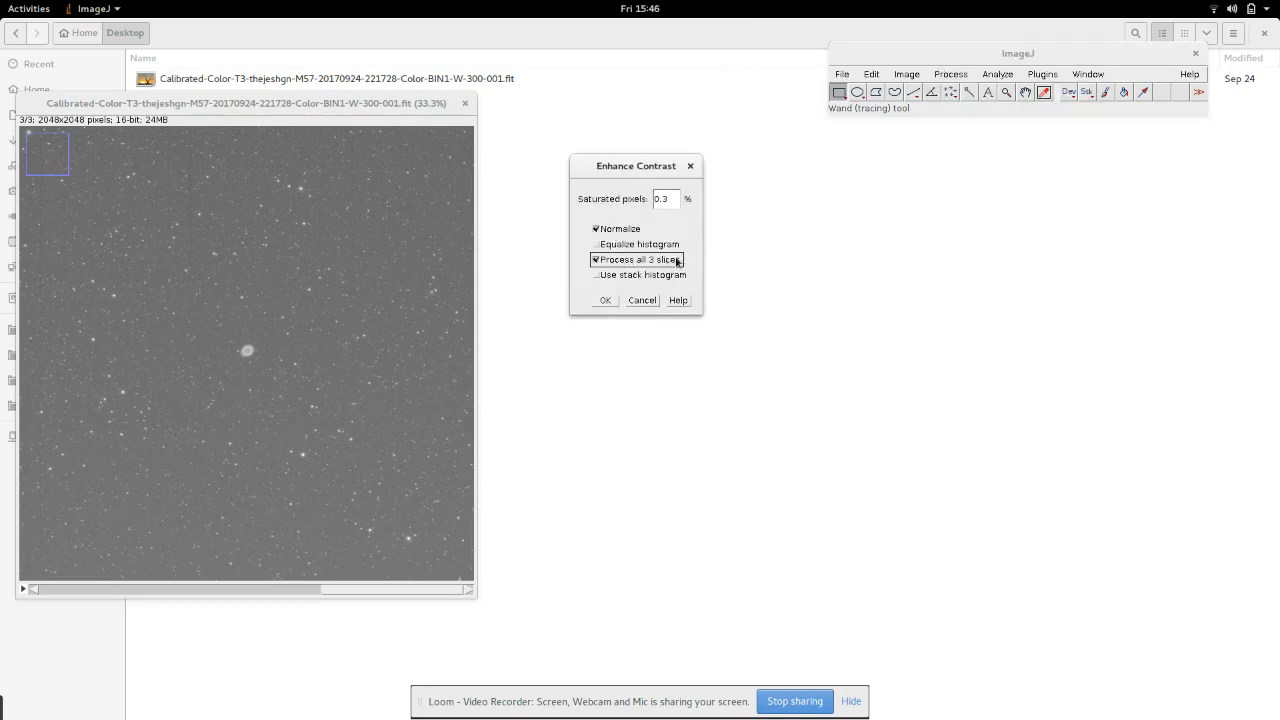
click(604, 300)
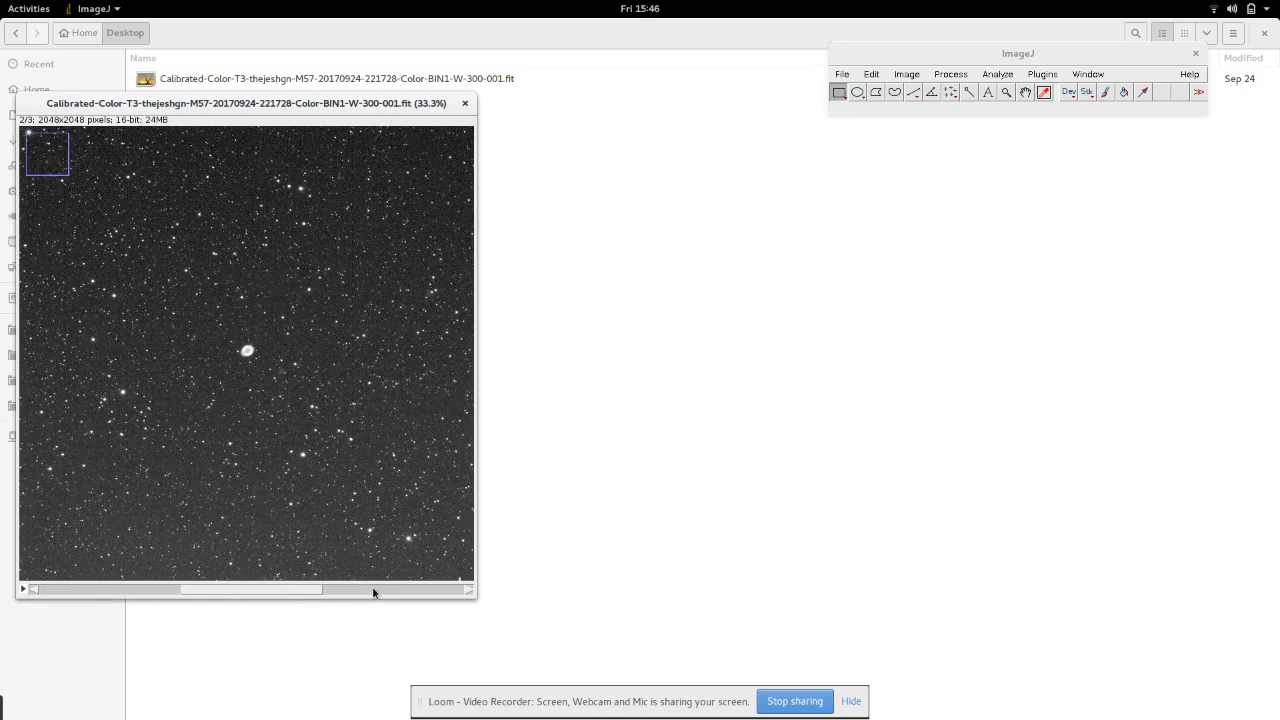
click(906, 72)
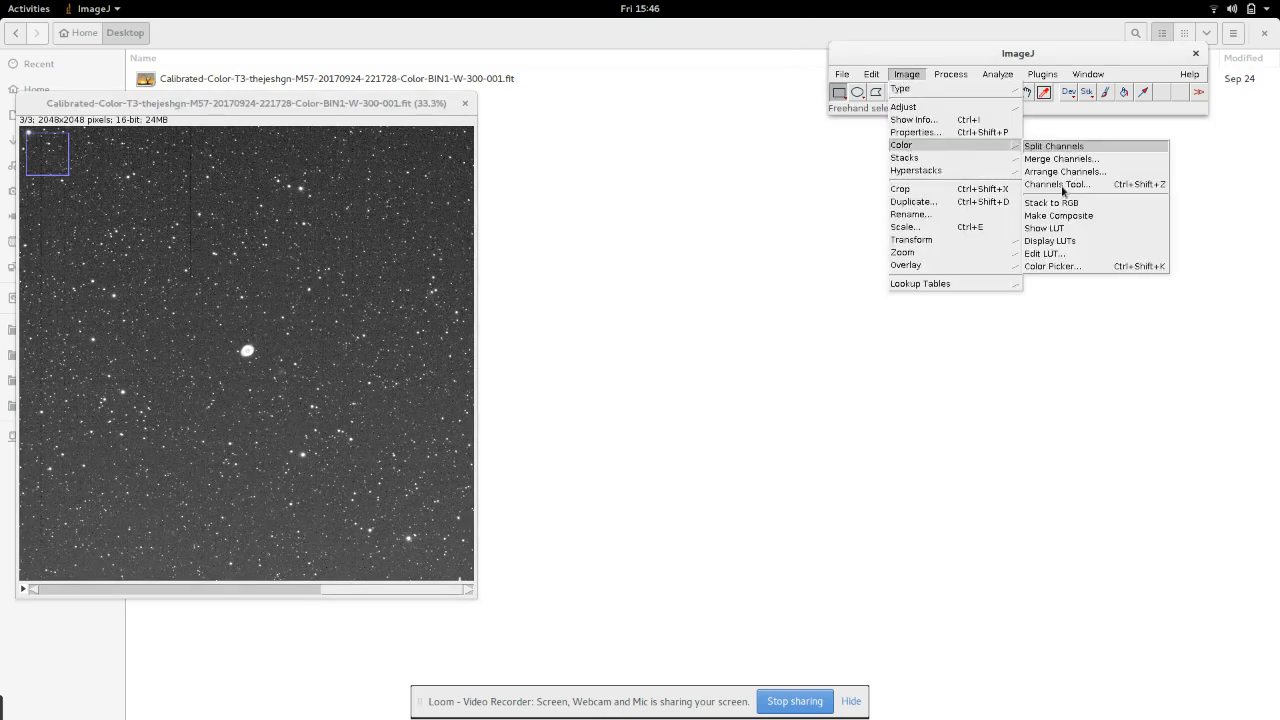
Step: Switch the stack to Composite display mode in the Channels tool and untick the channels
click(1060, 184)
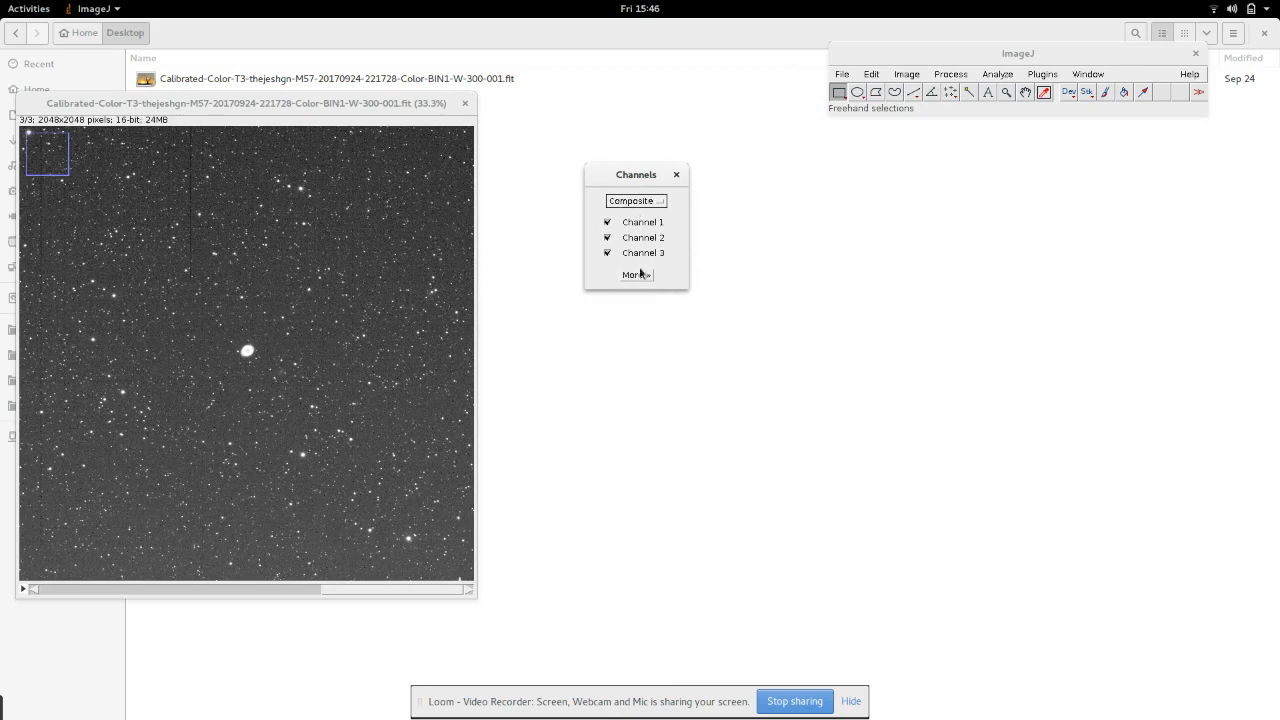
click(636, 200)
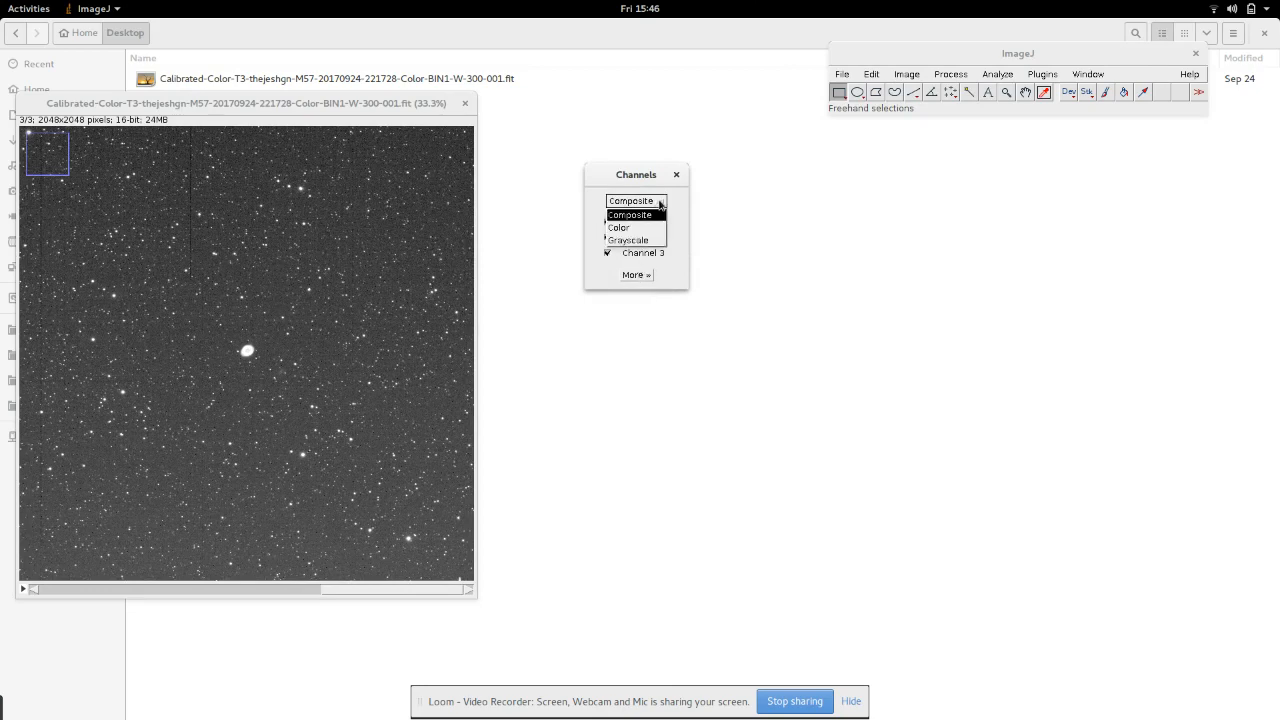
click(630, 214)
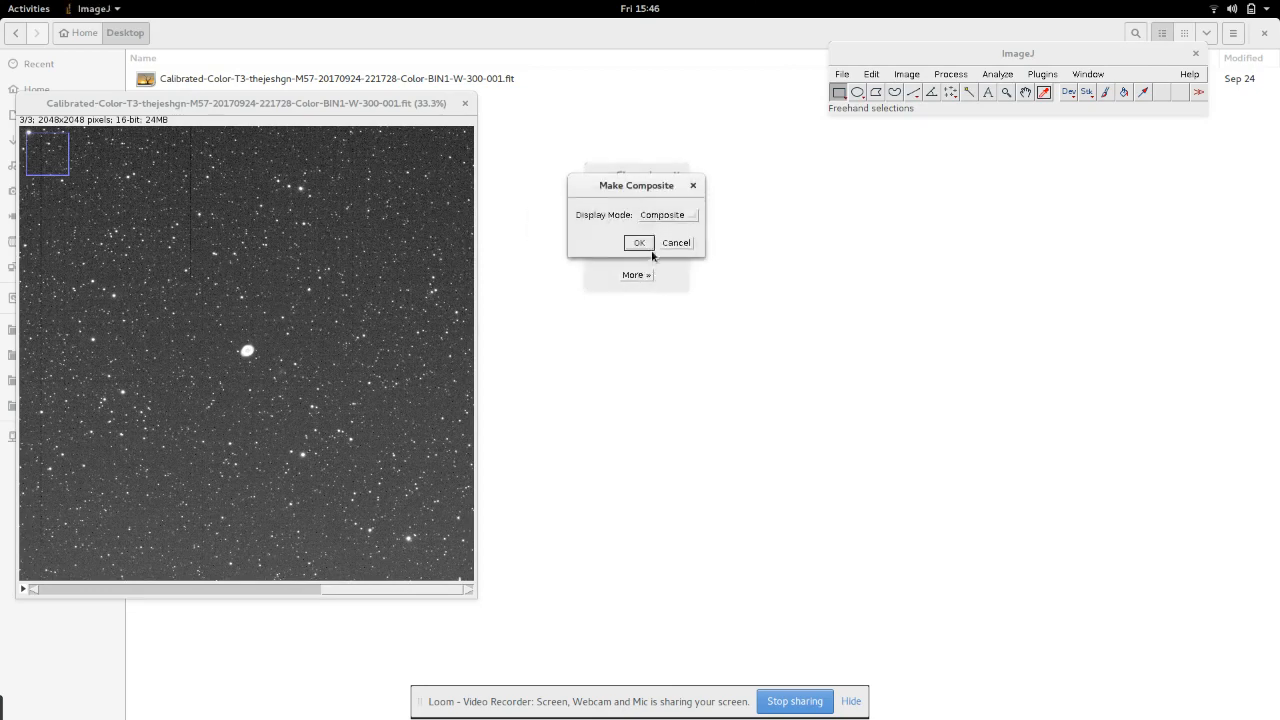
click(640, 242)
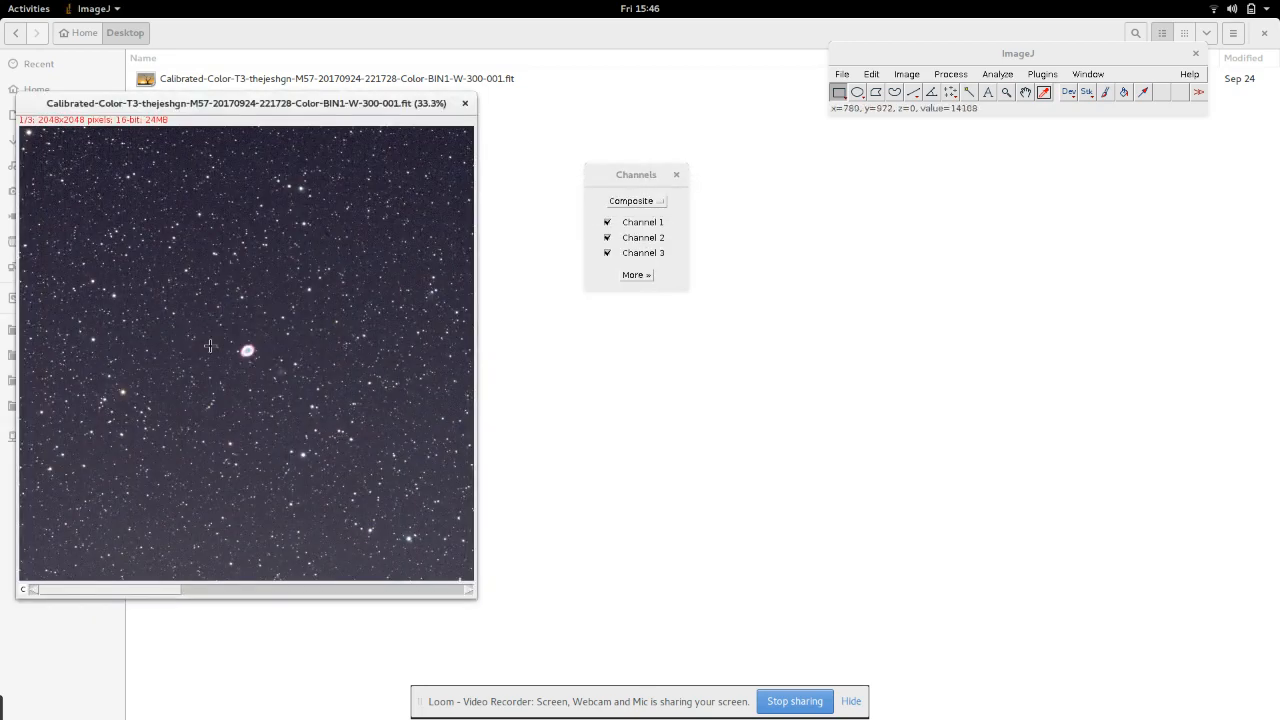
mouse_move(192, 556)
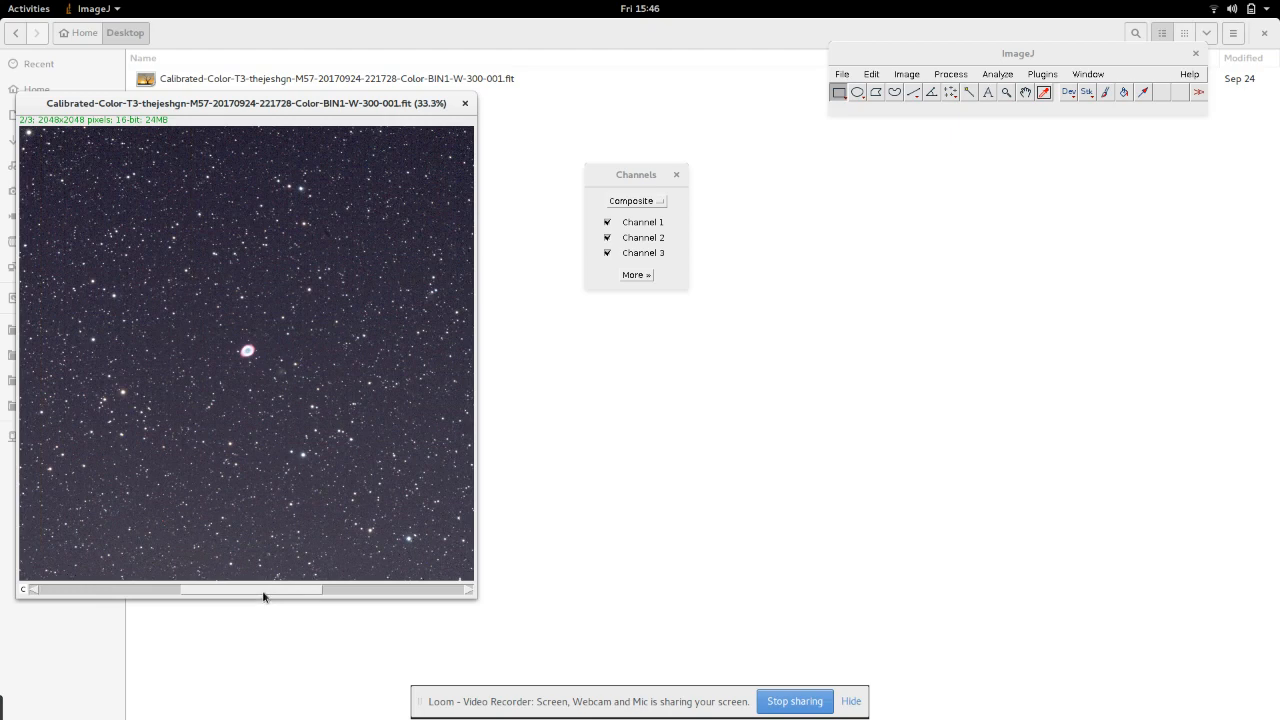
mouse_move(160, 592)
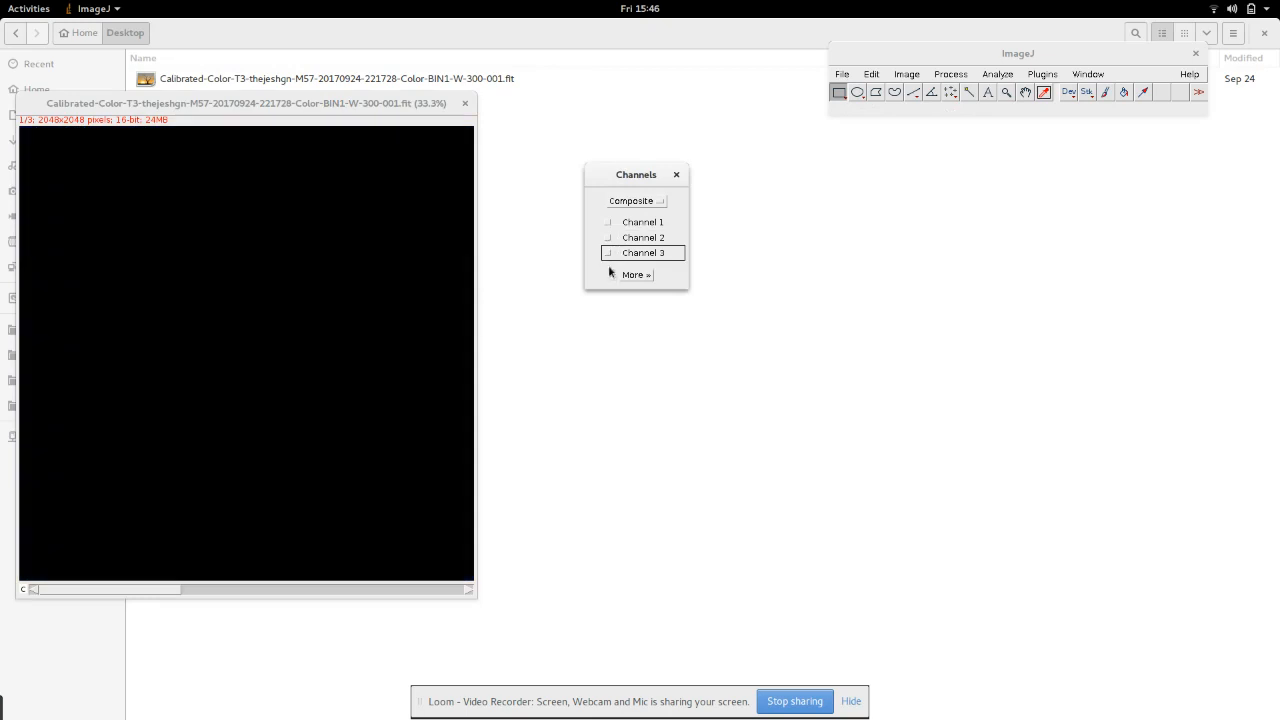
Step: Re-enable Channel 3, Channel 2 and Channel 1 for the full-colour composite and show the More menu
click(608, 252)
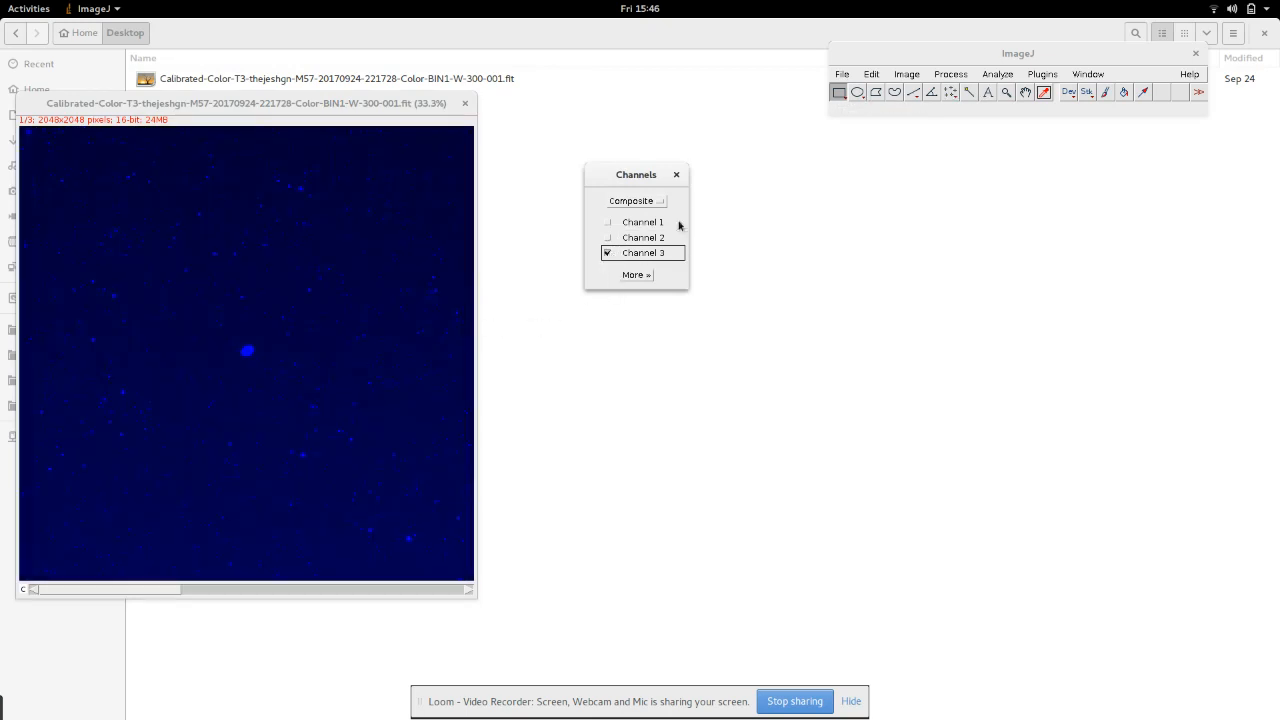
click(608, 236)
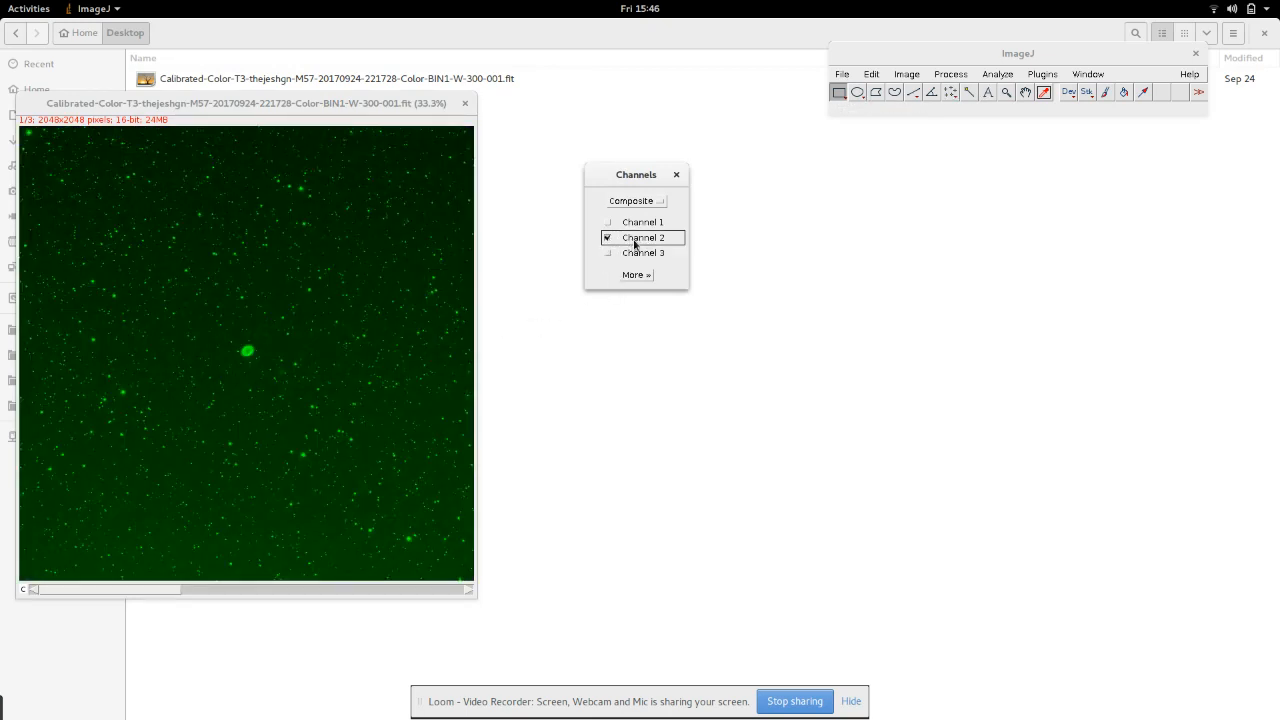
click(608, 220)
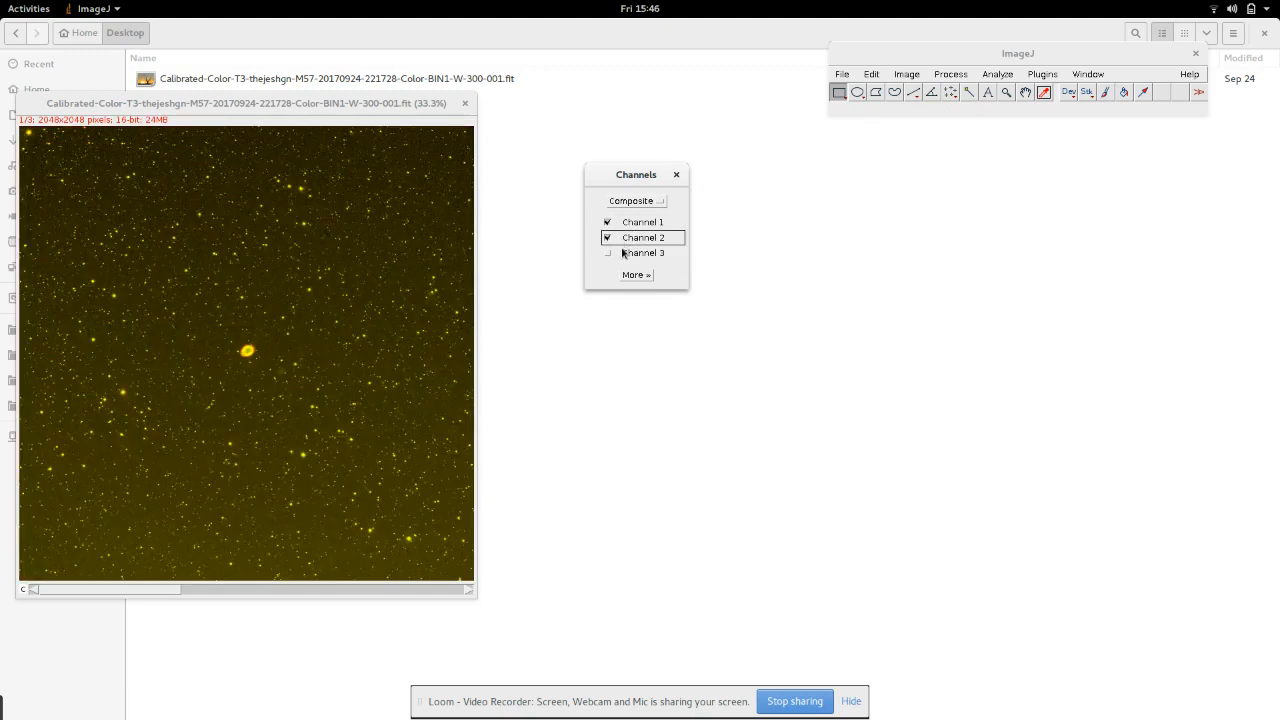
click(636, 274)
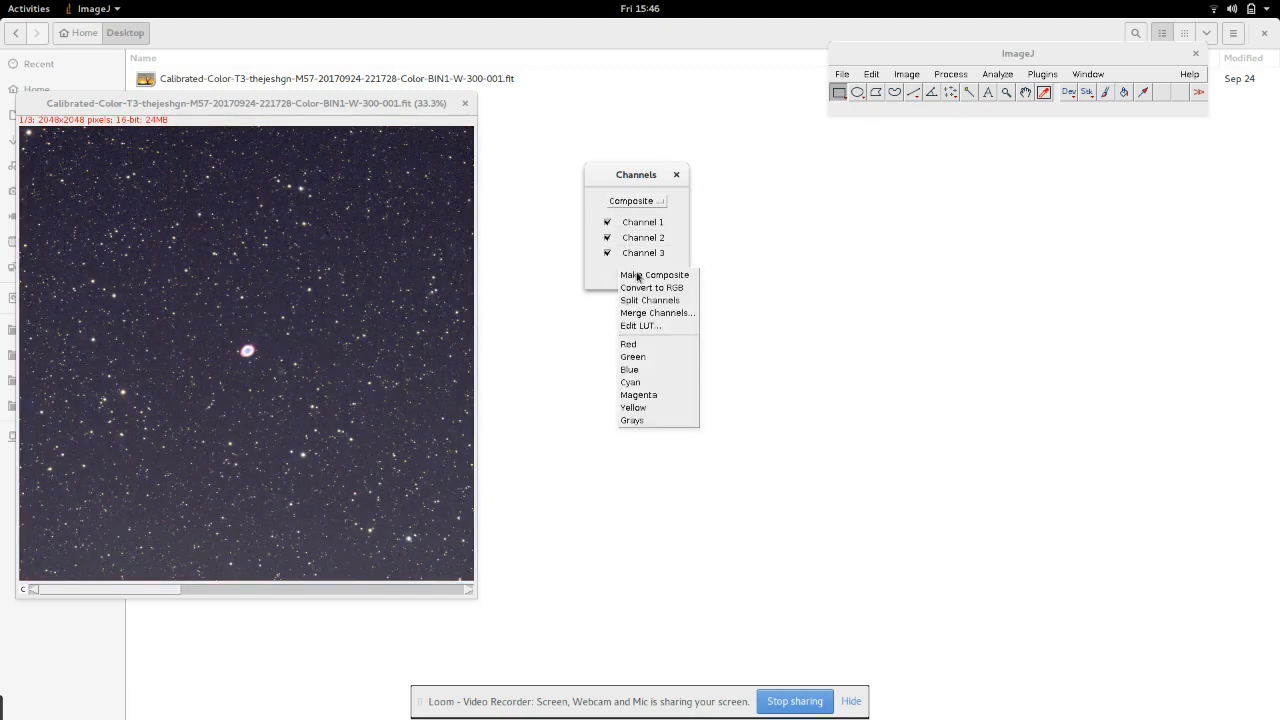
mouse_move(664, 296)
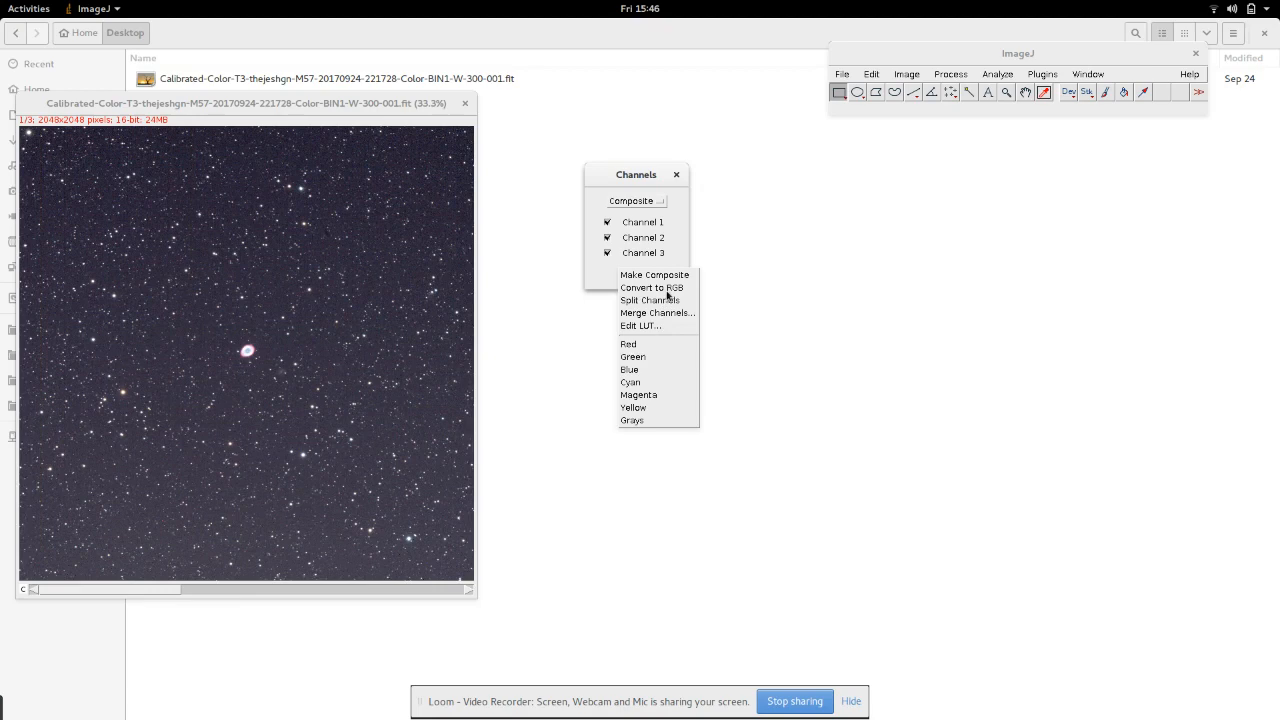
Step: Convert the composite to an RGB image and save it as a JPEG on the Desktop
click(652, 288)
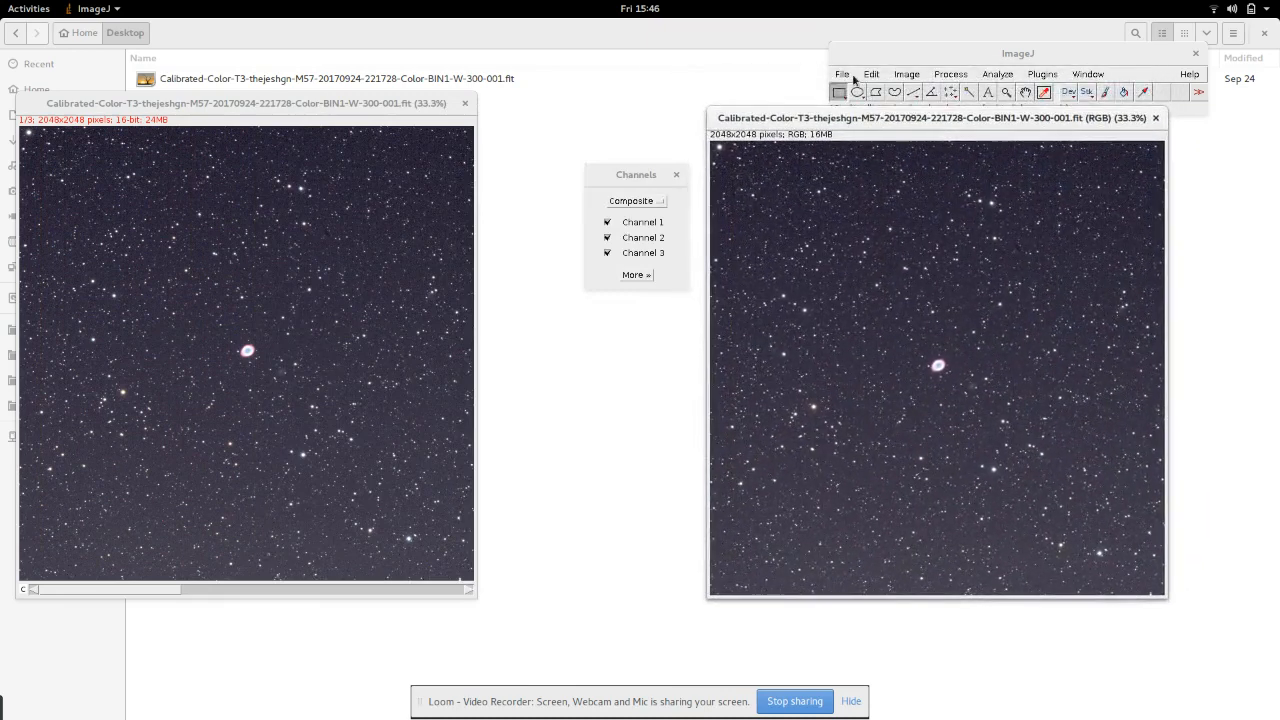
click(840, 74)
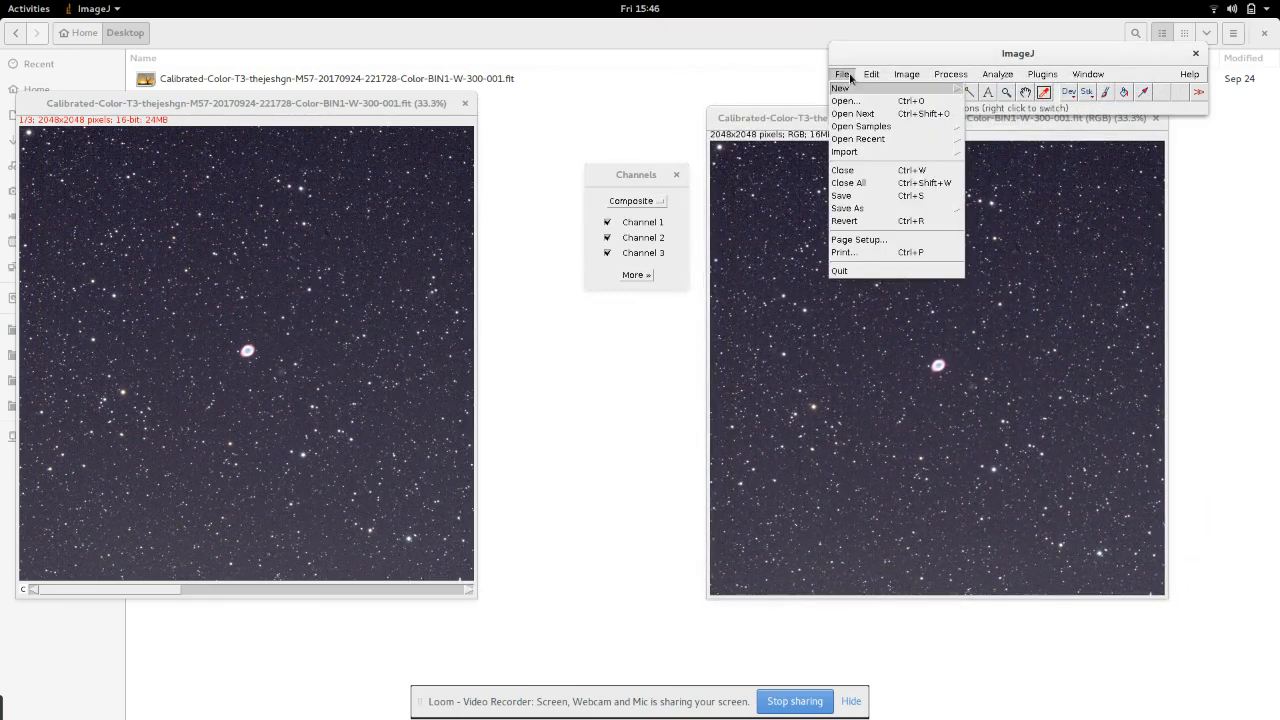
mouse_move(866, 184)
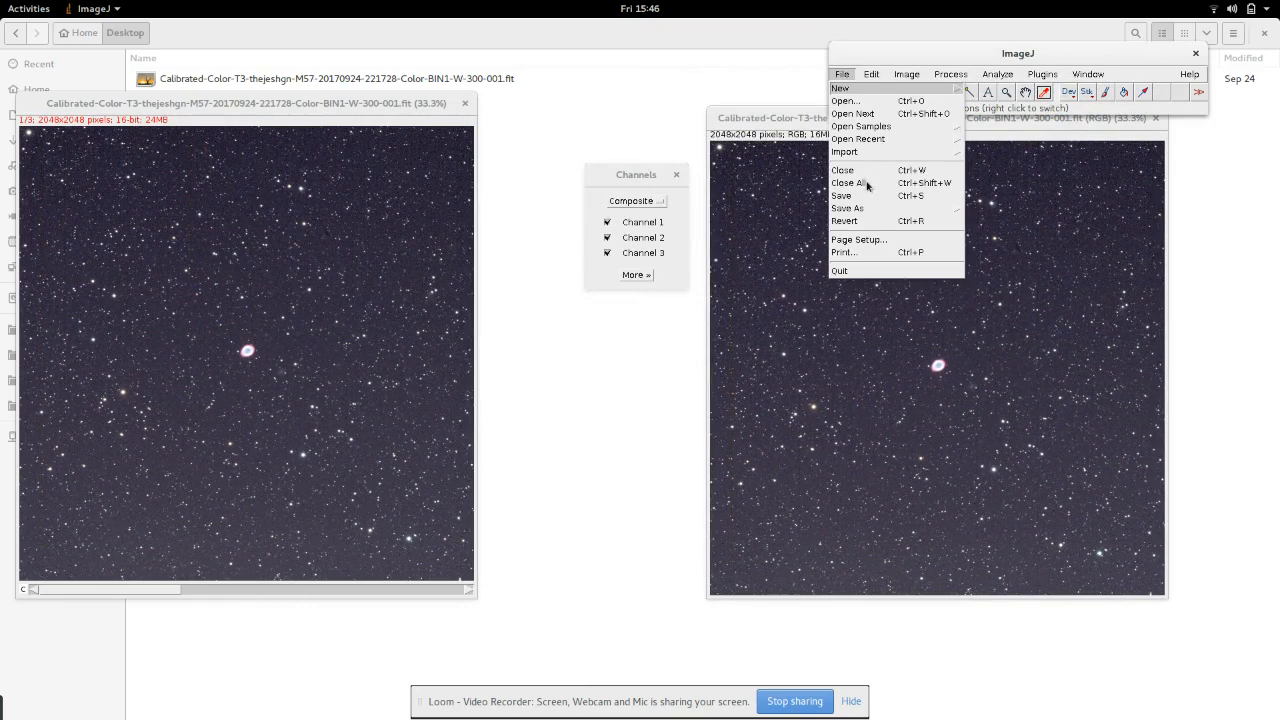
click(848, 208)
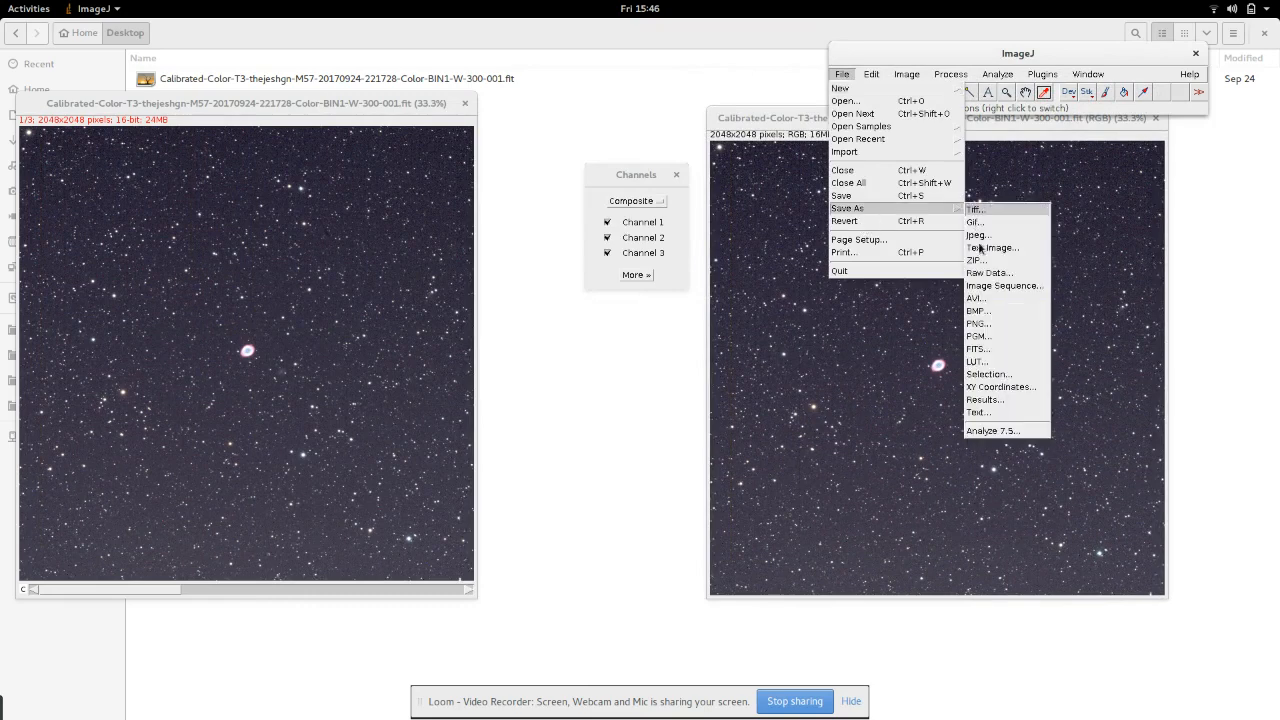
click(976, 234)
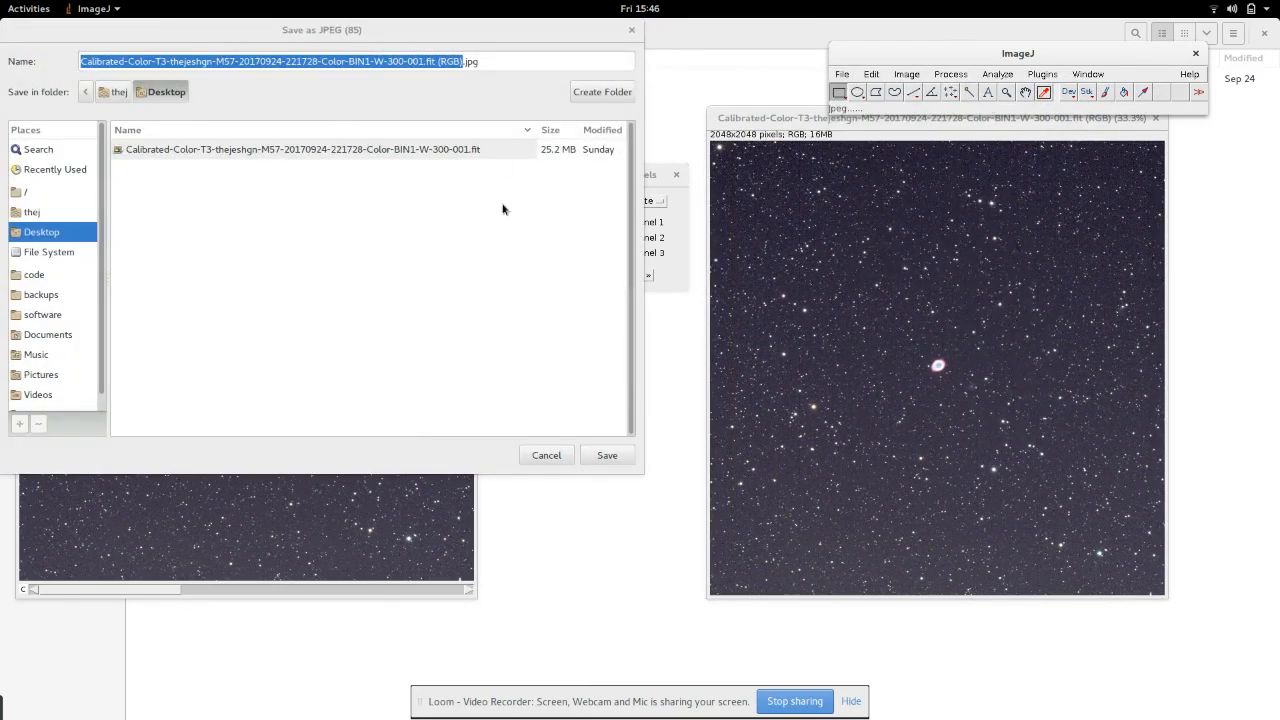
click(606, 456)
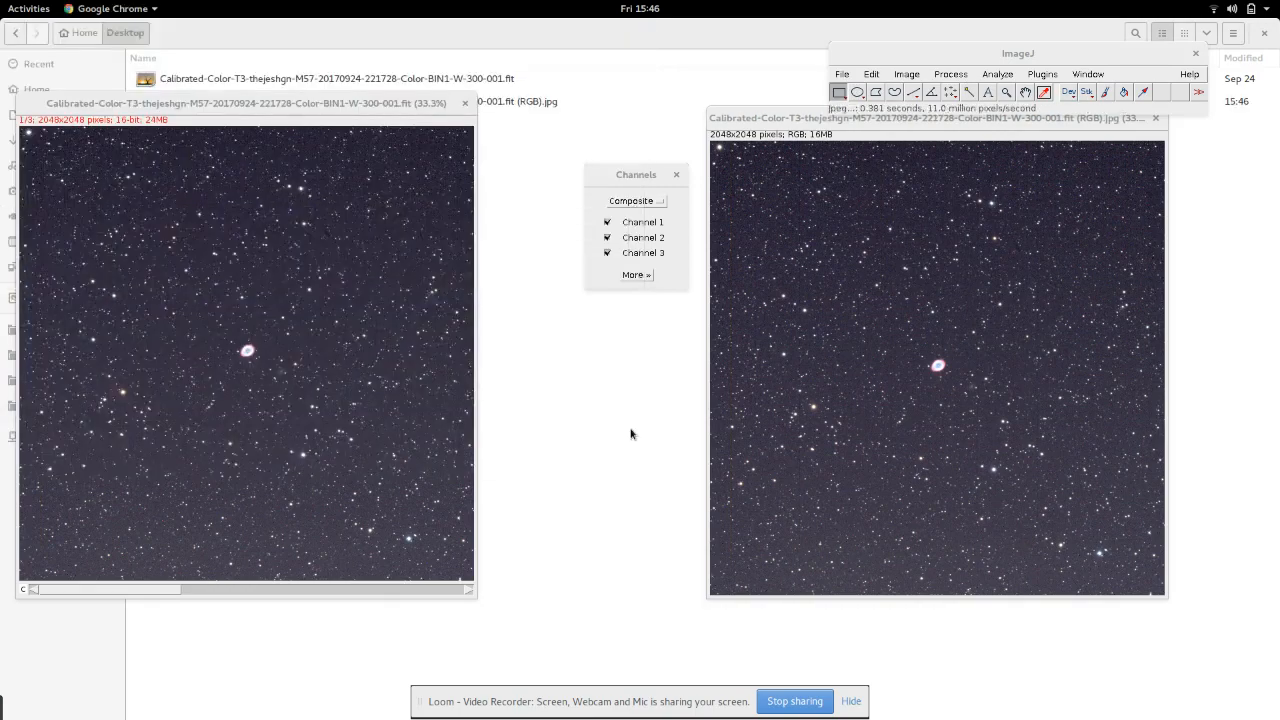
Step: Switch to the Chrome window showing Loom's My Videos library
double_click(260, 100)
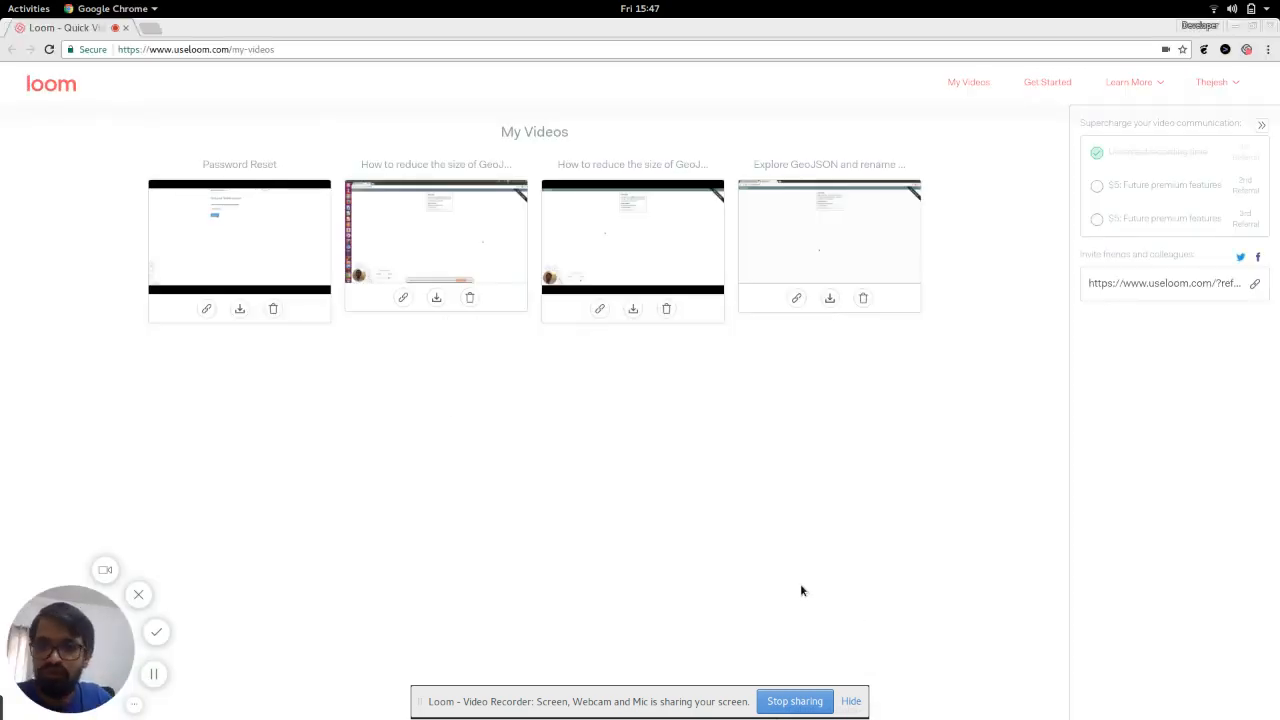
mouse_move(696, 506)
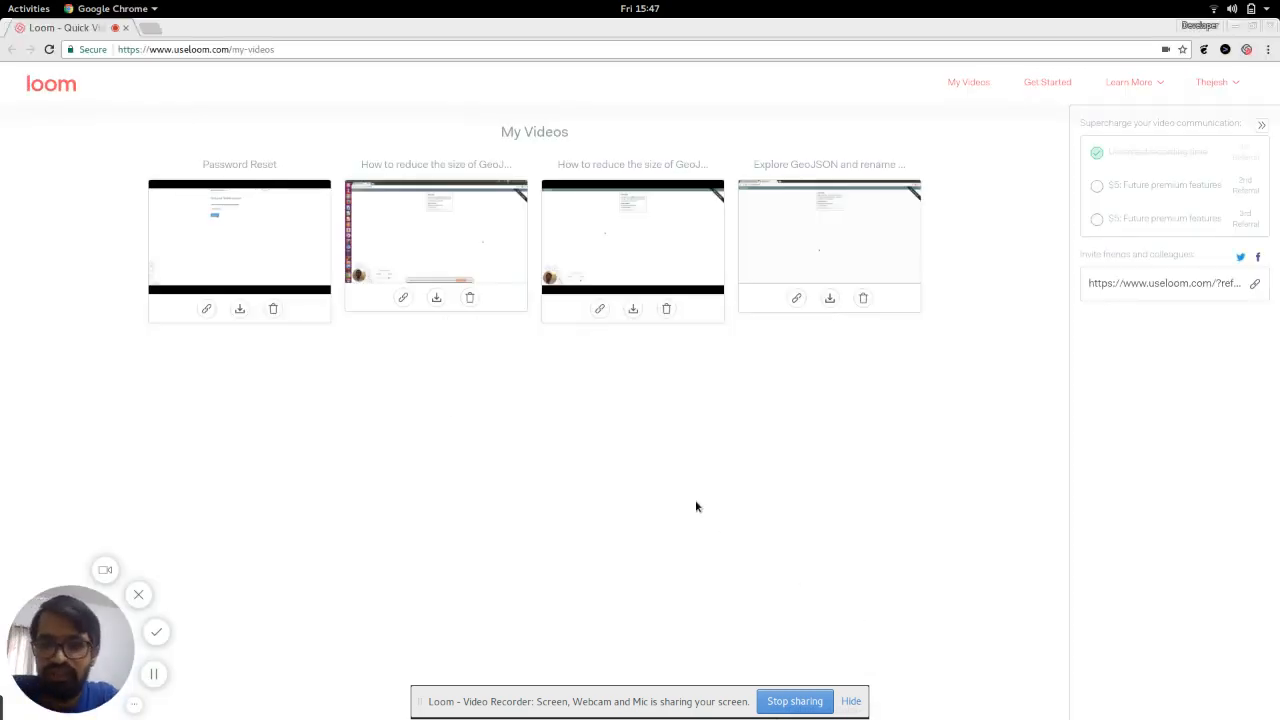